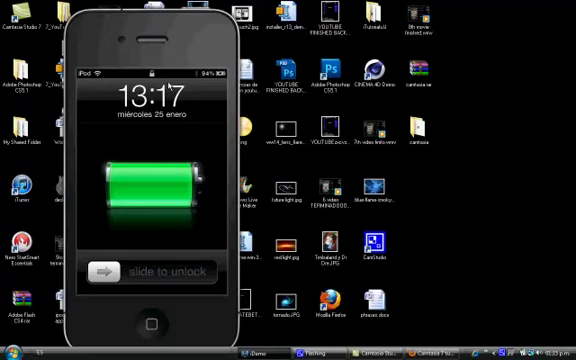
# - Slide the unlock bar on the lock screen to reach the themed home screen
pyautogui.moveTo(110, 272); pyautogui.dragTo(210, 272)
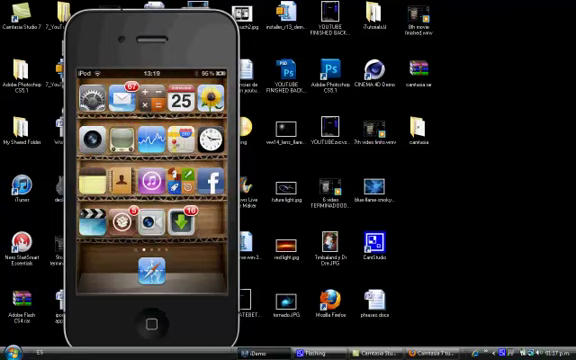
pyautogui.moveTo(566, 24)
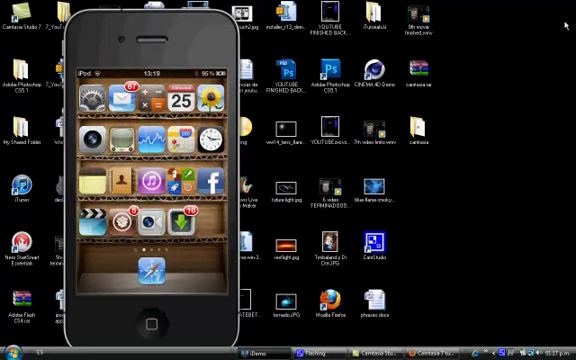